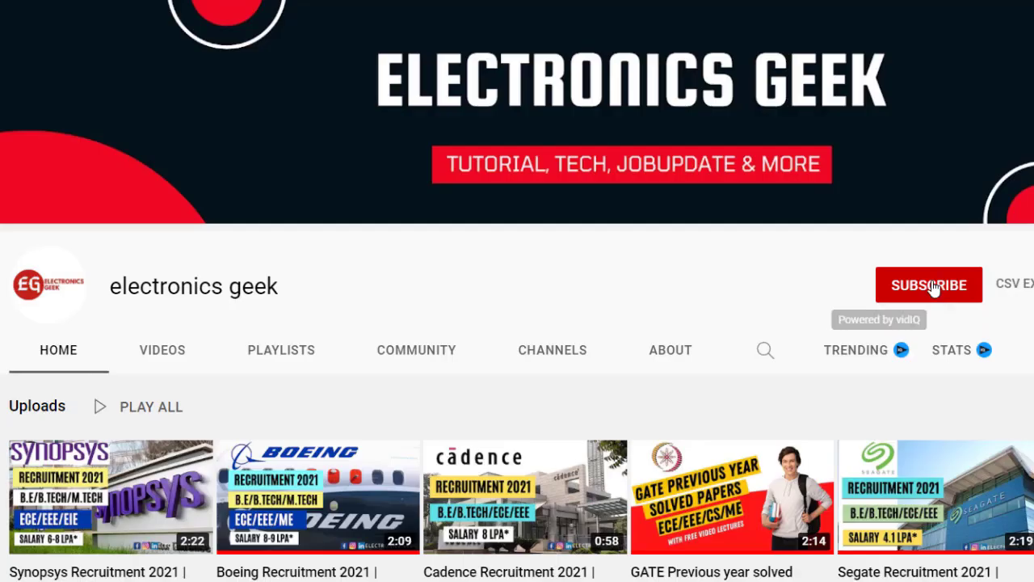
# Subscribe to Electronics Geek and mark the Job Location and Experience Level rows.
pyautogui.click(929, 285)
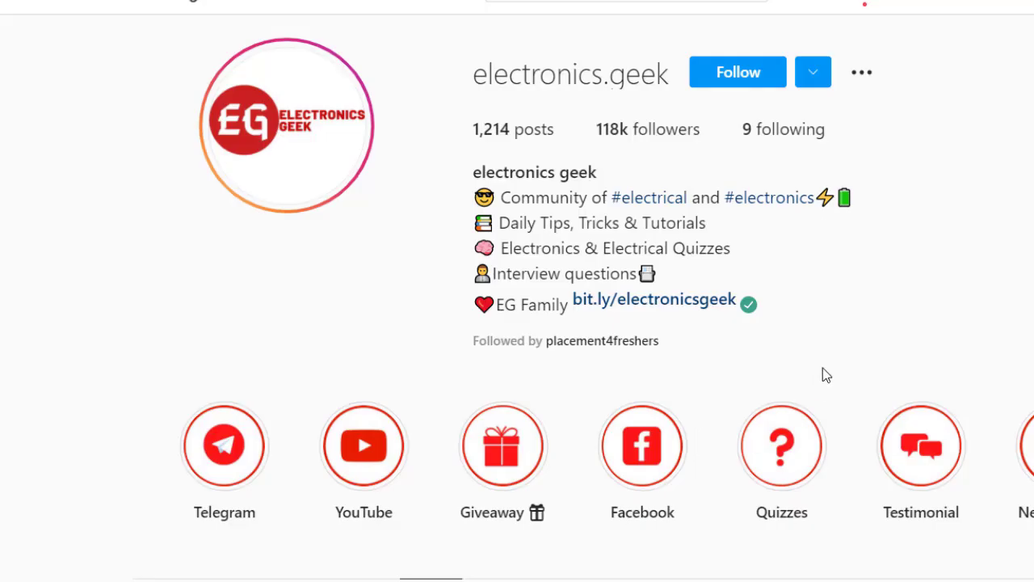
pyautogui.click(738, 72)
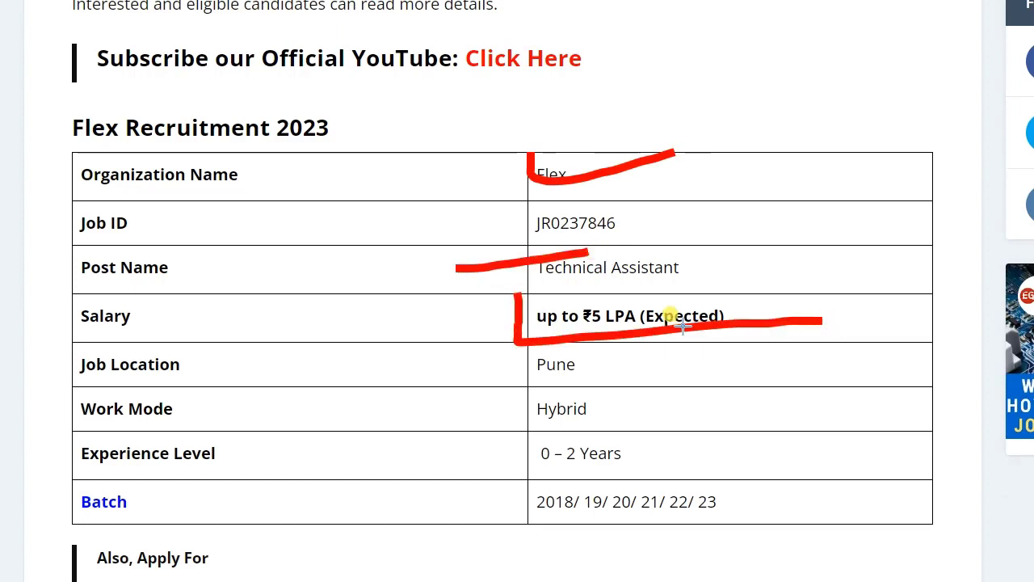
pyautogui.moveTo(291, 365); pyautogui.dragTo(525, 371)
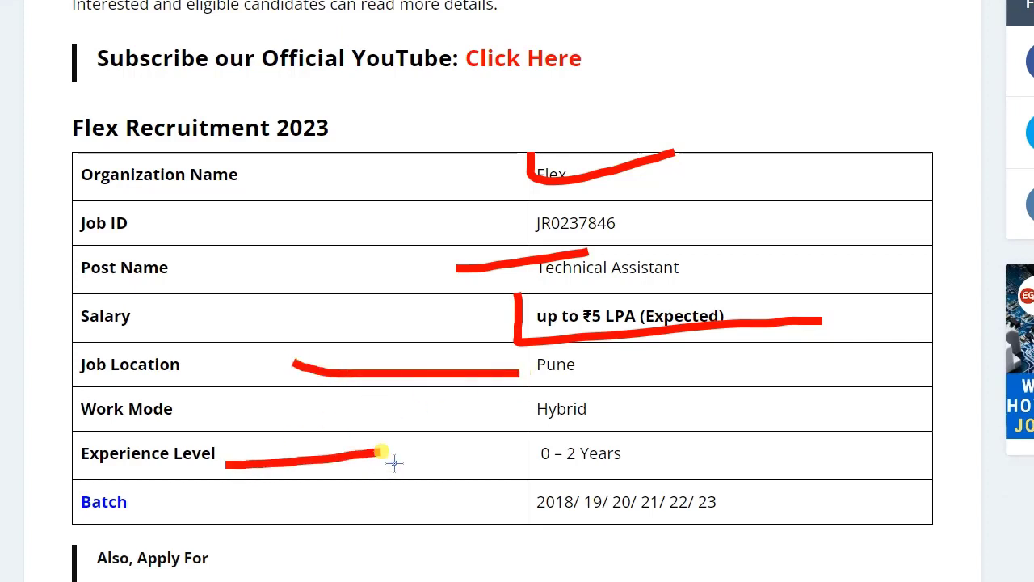
pyautogui.moveTo(731, 501)
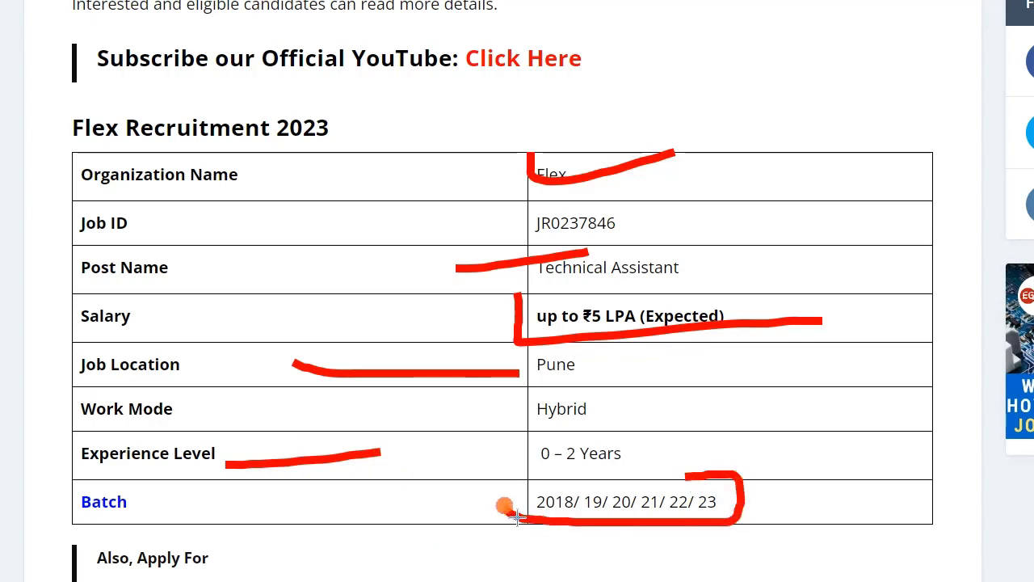
# Mark the eligibility diploma requirement and EEE/Mechanical options, then scroll to How to Apply.
pyautogui.scroll(-3)
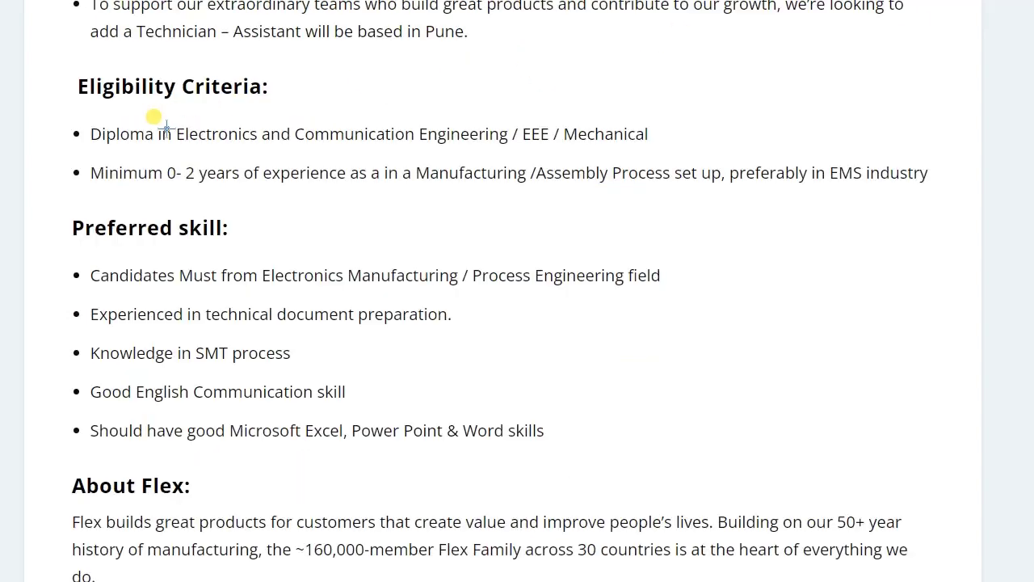
pyautogui.moveTo(77, 105); pyautogui.dragTo(307, 53)
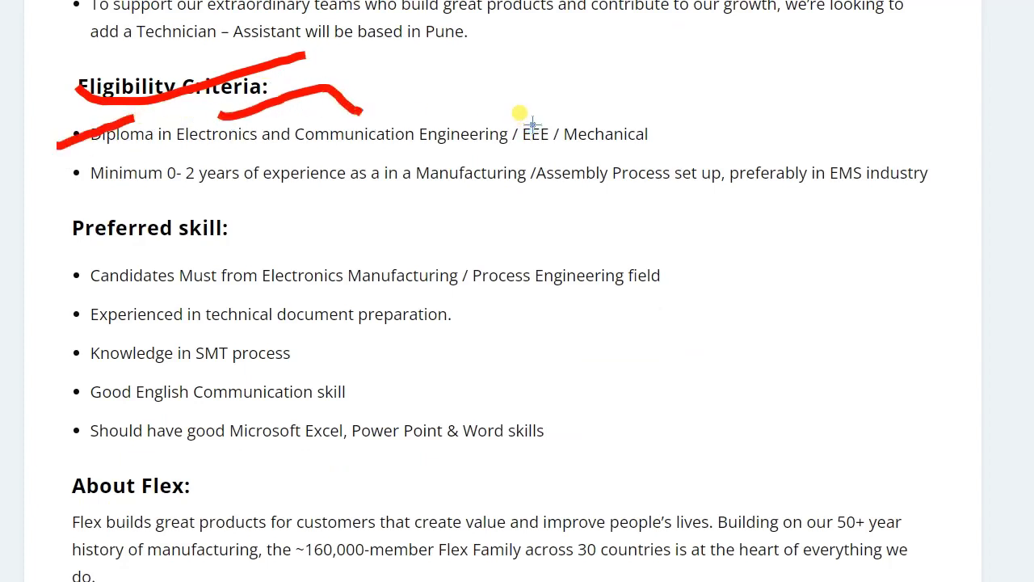
pyautogui.moveTo(525, 117); pyautogui.dragTo(731, 56)
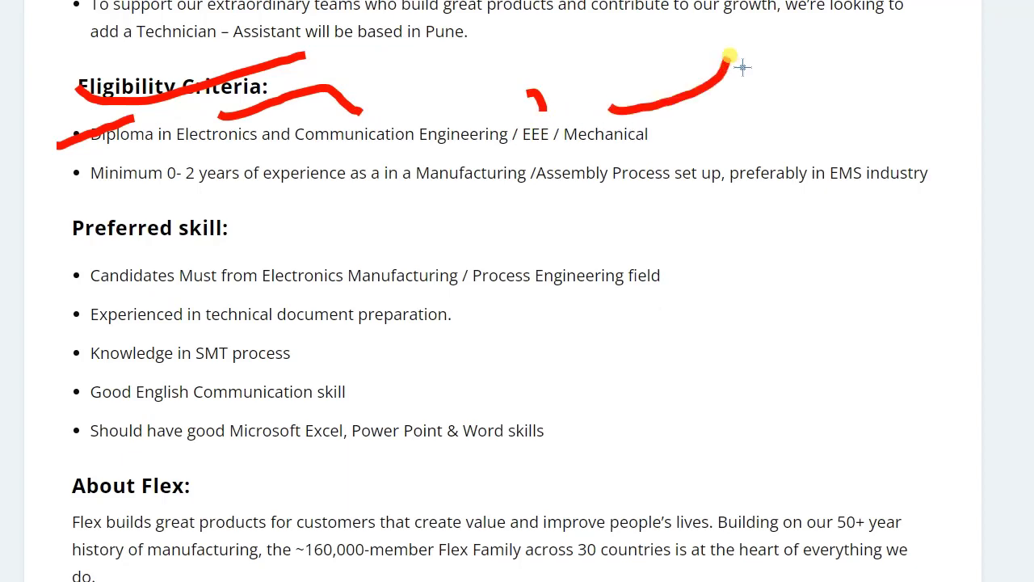
pyautogui.scroll(-3)
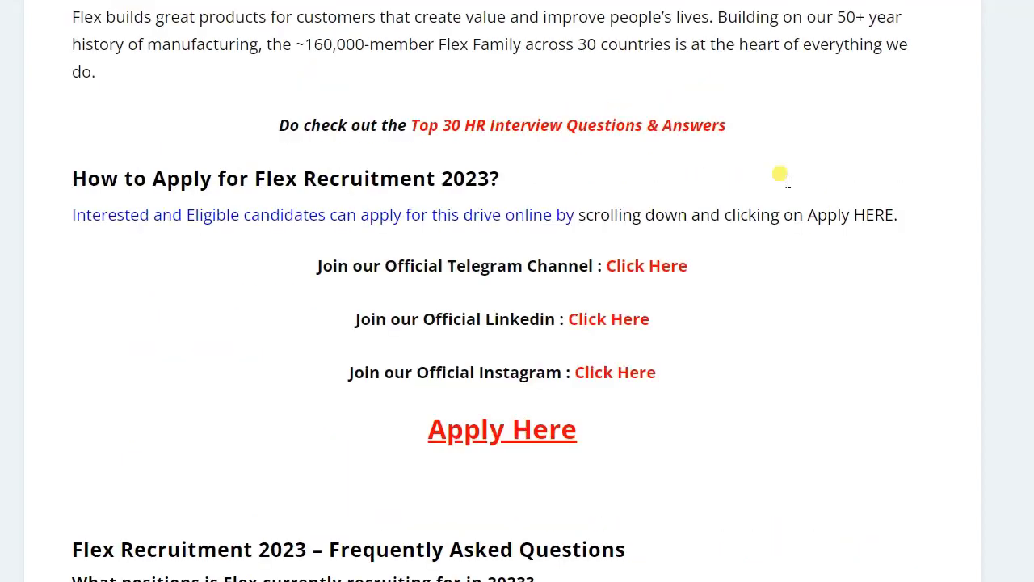
pyautogui.moveTo(568, 366)
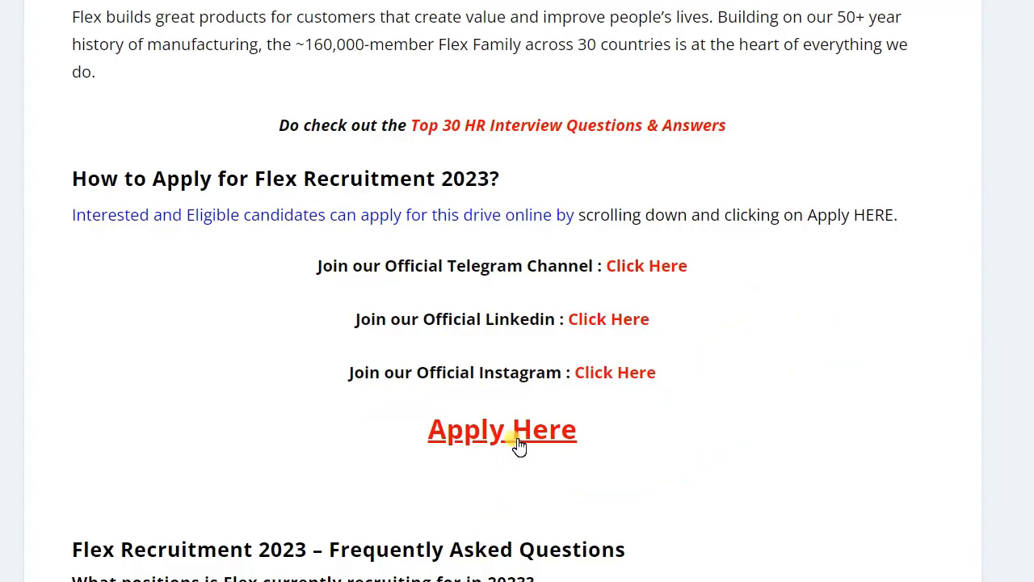
# Follow the Apply Here link to Flex's Technical Assistant posting in Pune.
pyautogui.click(514, 429)
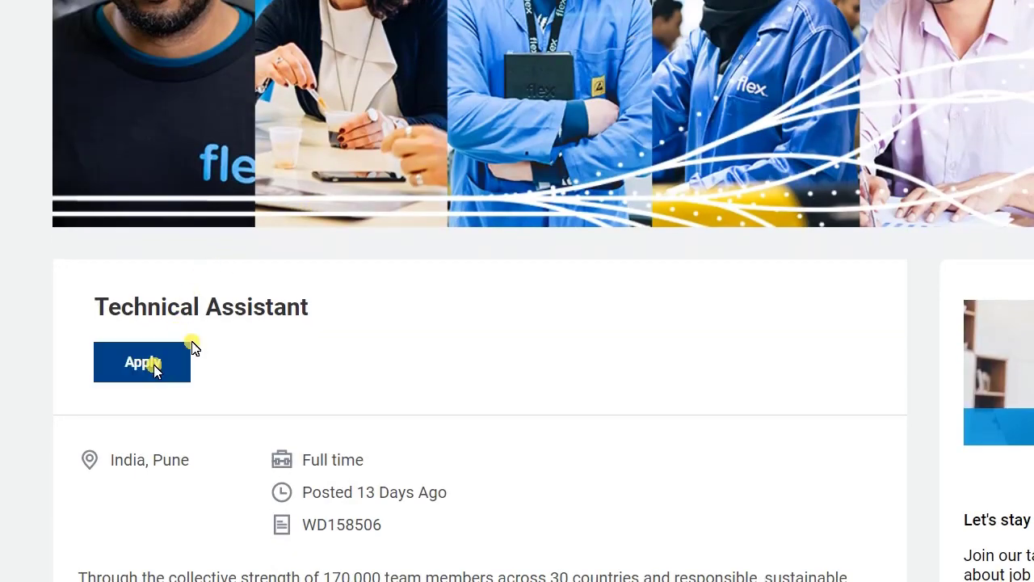
# Start the Technical Assistant application and choose Apply Manually.
pyautogui.click(142, 362)
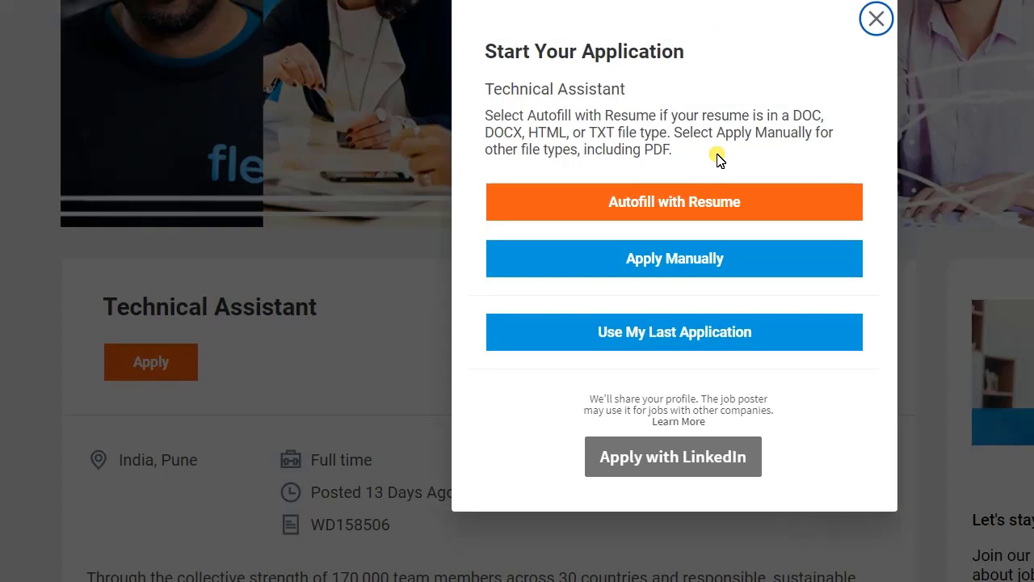
pyautogui.moveTo(679, 109)
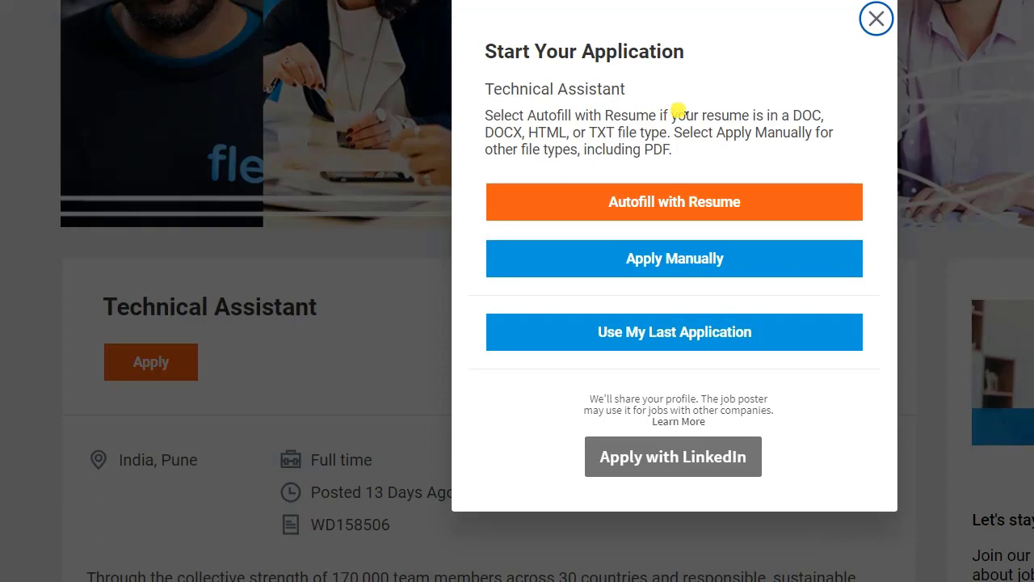
pyautogui.moveTo(679, 194)
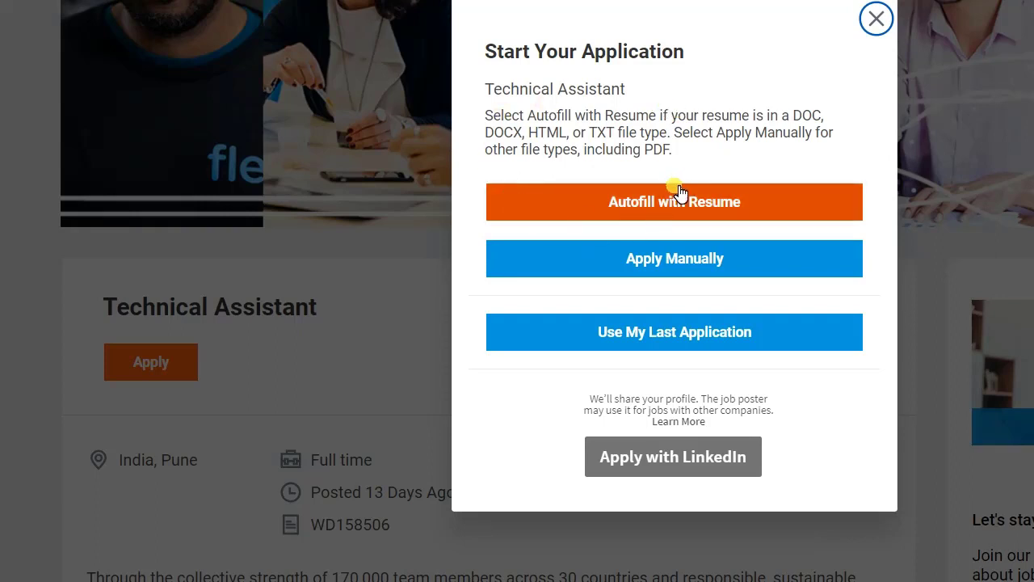
pyautogui.moveTo(740, 270)
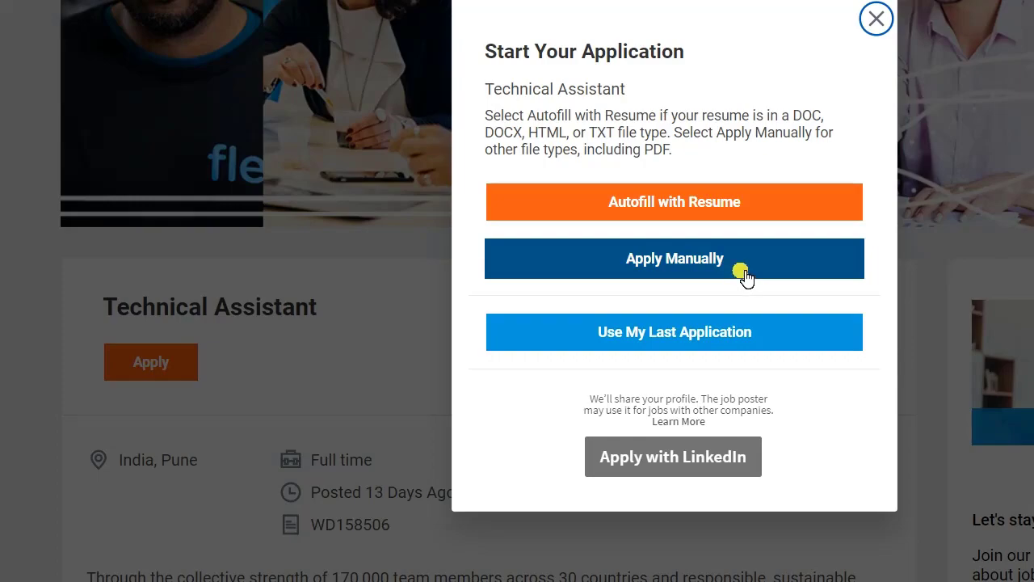
pyautogui.click(674, 259)
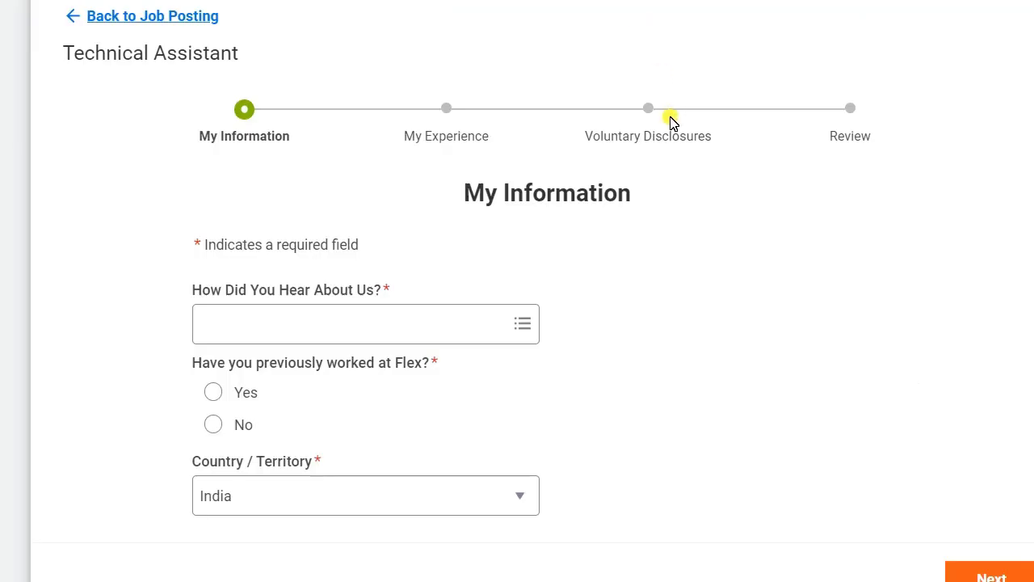
pyautogui.moveTo(575, 208)
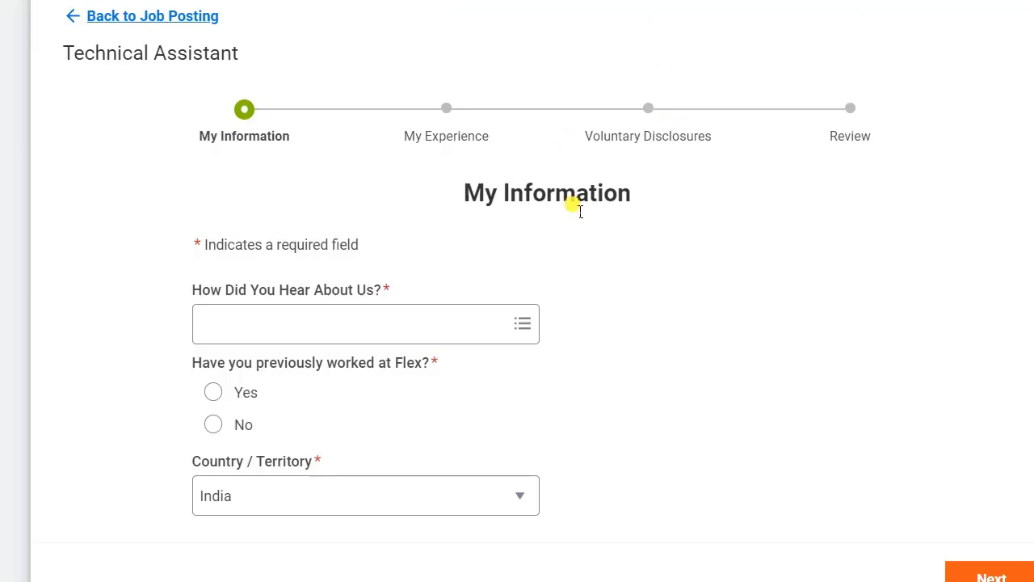
# Scroll through My Information, with Youtube as referral source, and continue to My Experience.
pyautogui.scroll(-3)
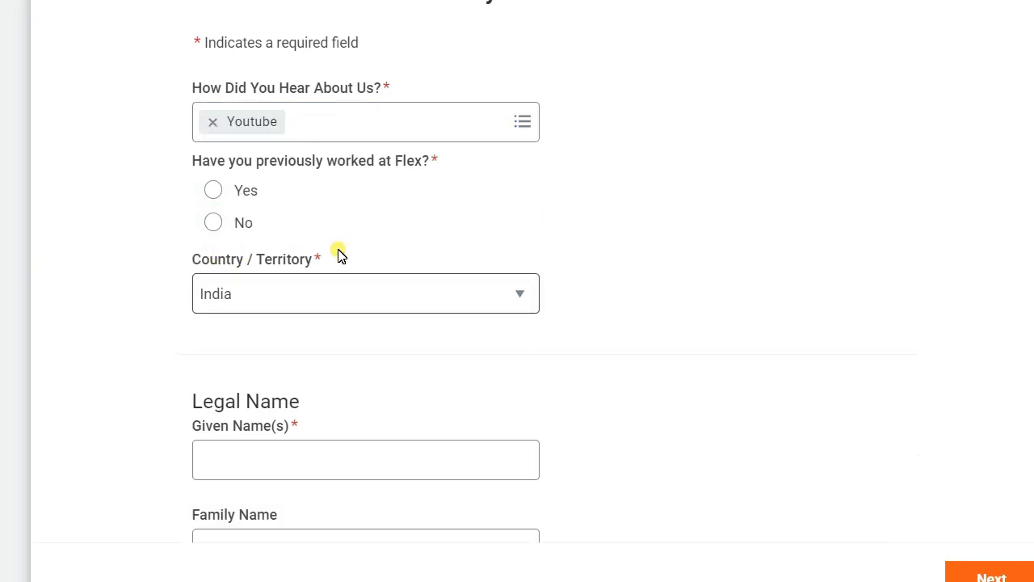
pyautogui.scroll(-3)
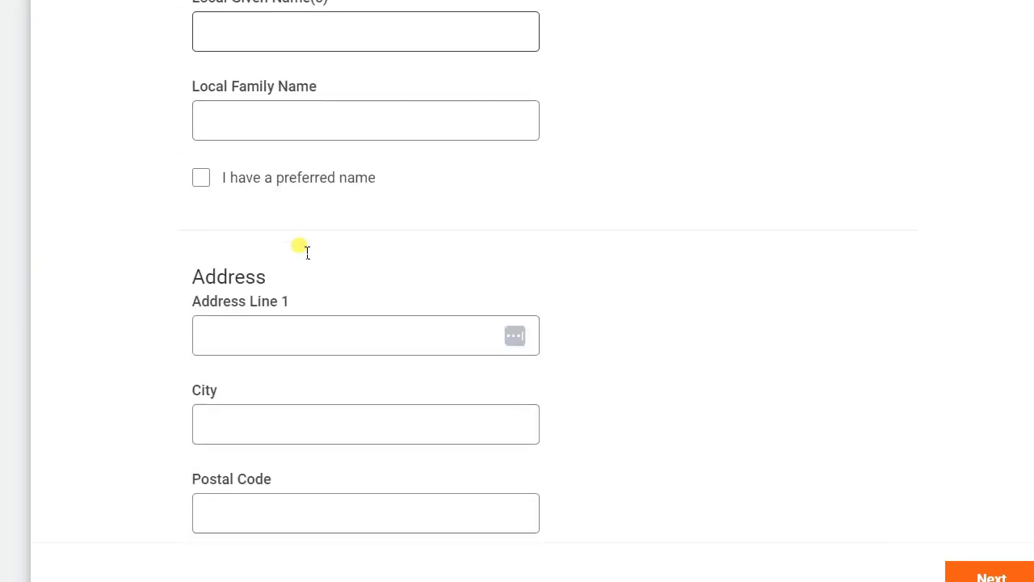
pyautogui.scroll(-3)
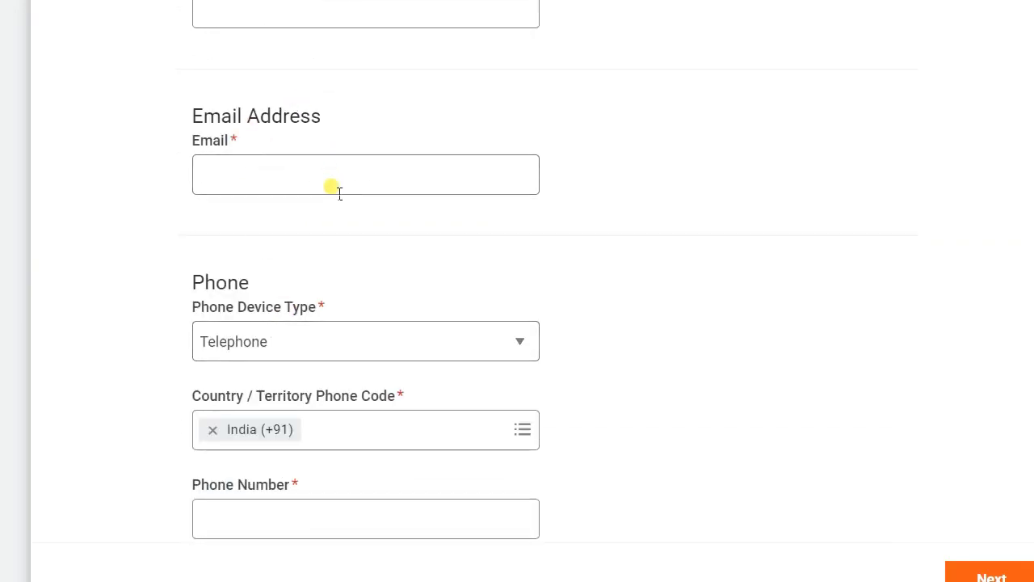
pyautogui.scroll(-3)
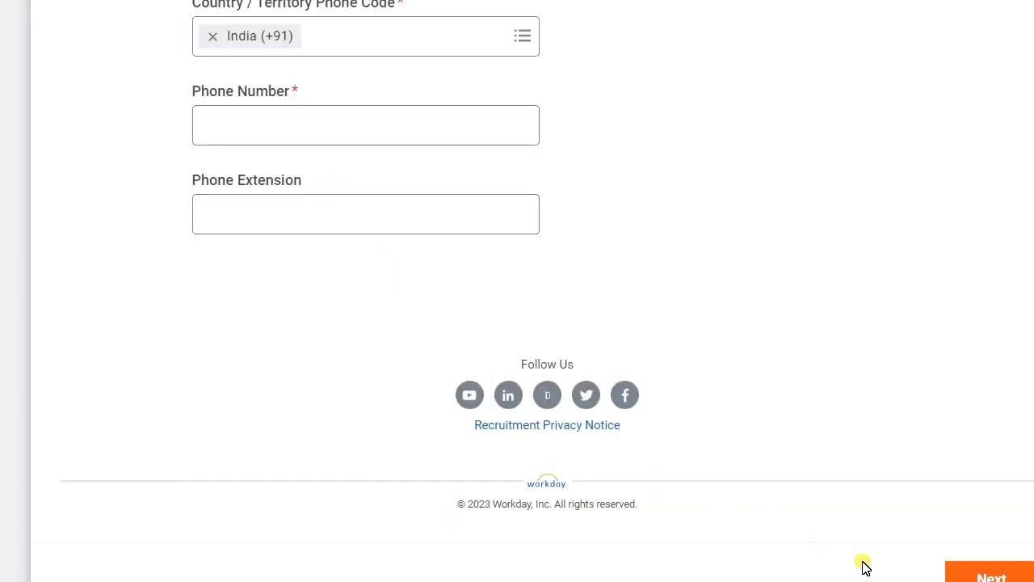
pyautogui.click(991, 575)
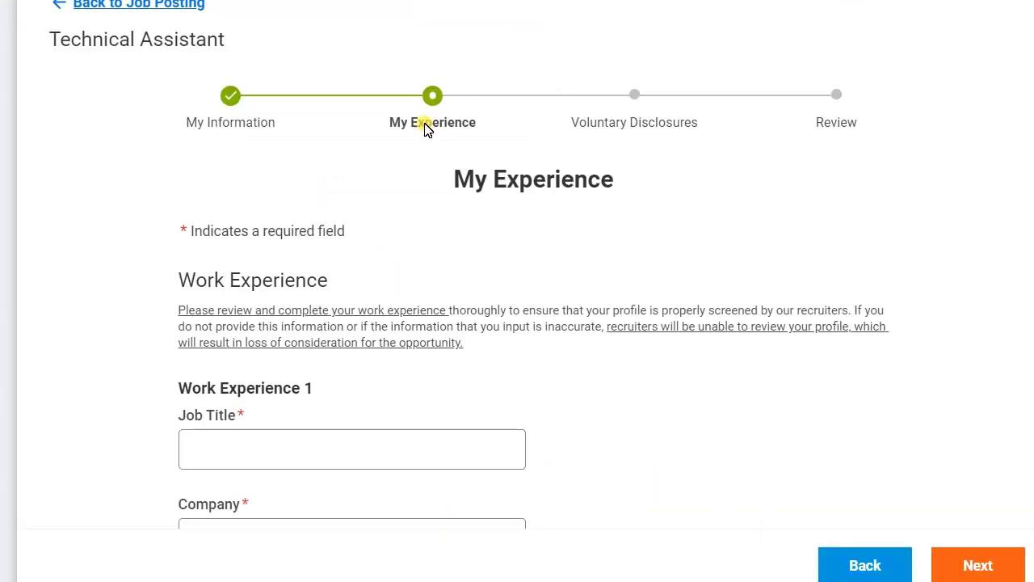
# Go through the My Experience form, starting at the first job title.
pyautogui.scroll(-3)
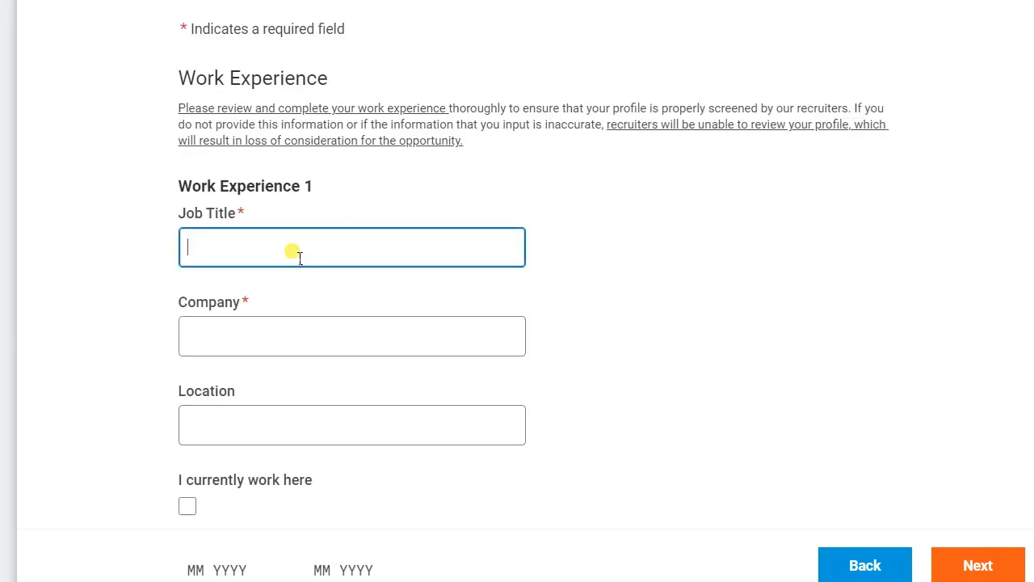
pyautogui.click(352, 335)
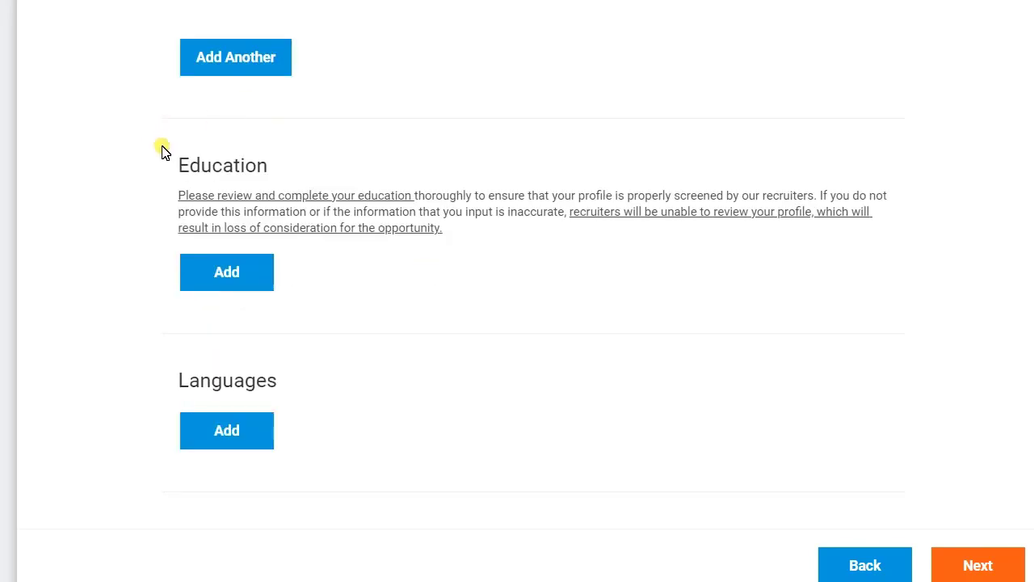
pyautogui.scroll(-3)
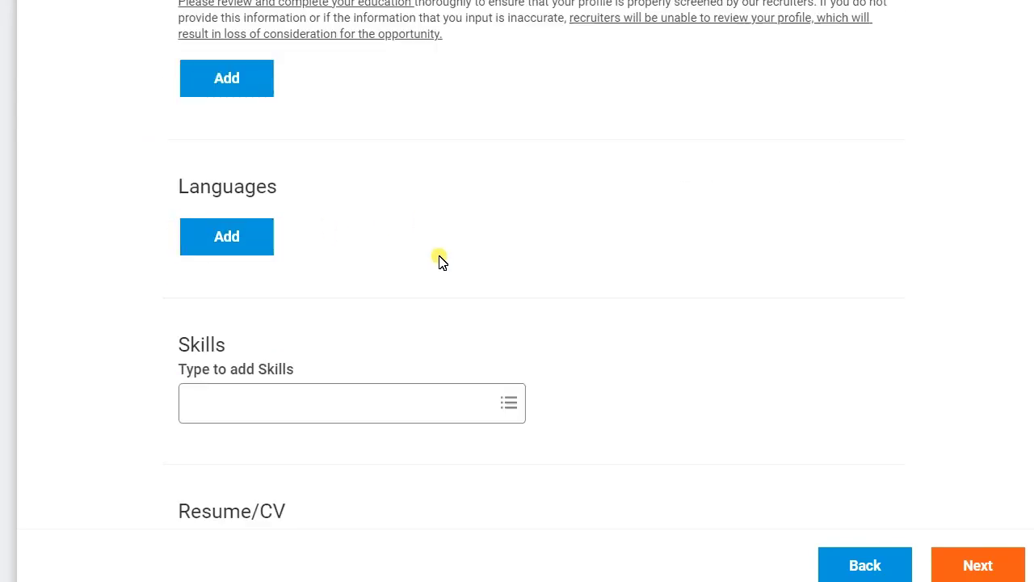
pyautogui.scroll(-3)
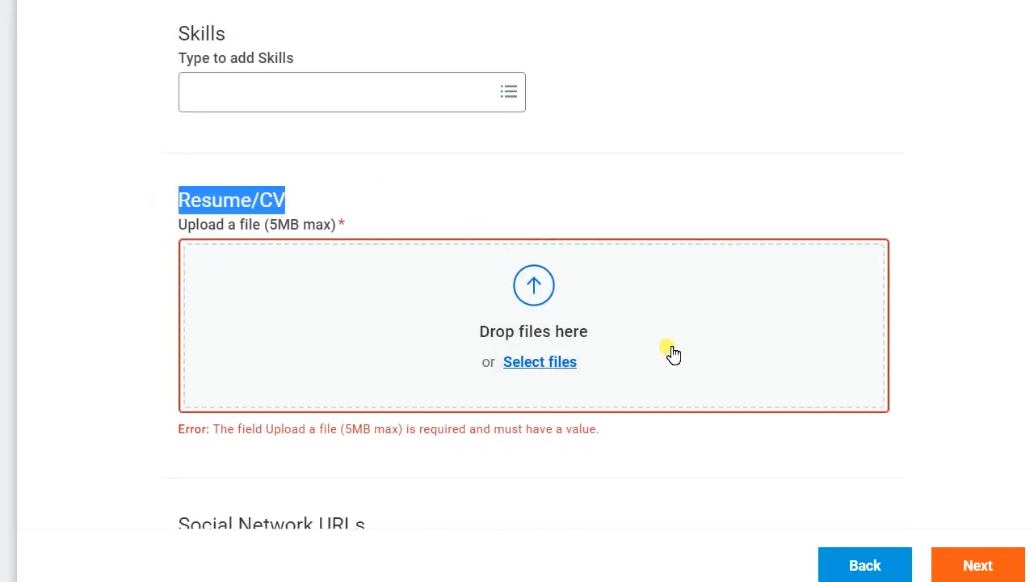
pyautogui.scroll(-3)
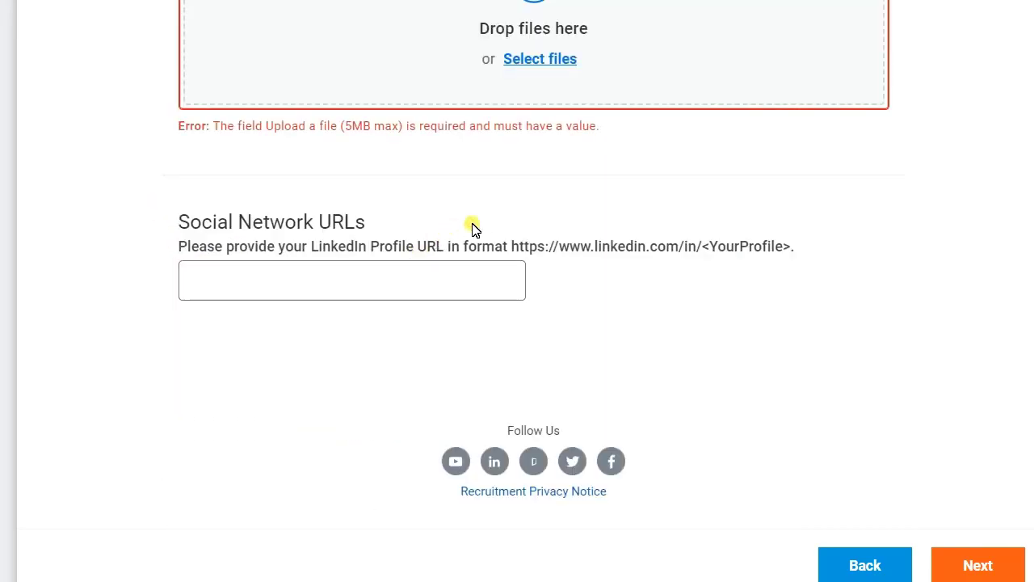
pyautogui.click(206, 287)
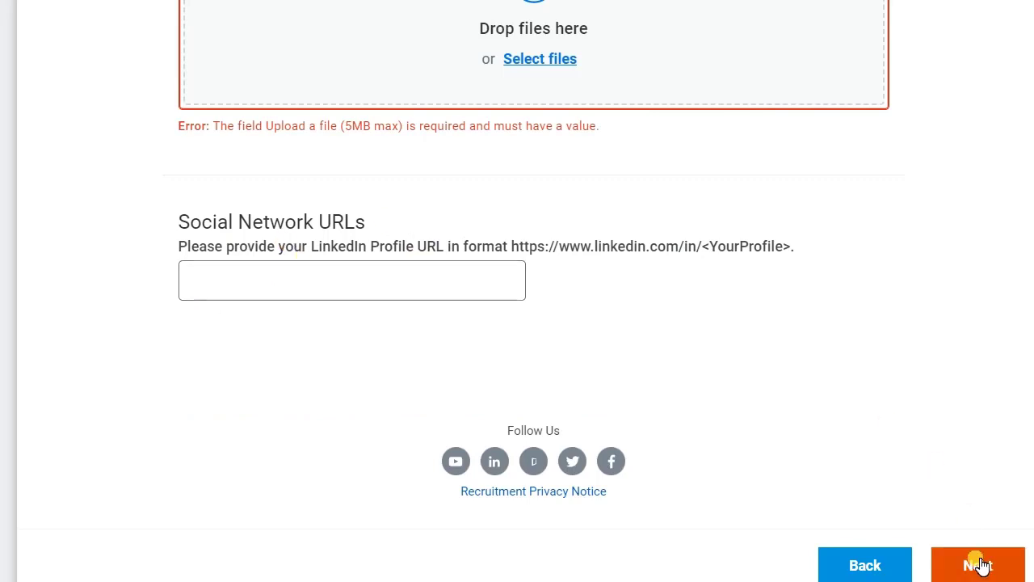
# Record gender Male with terms consented in Voluntary Disclosures, reaching Review.
pyautogui.click(978, 565)
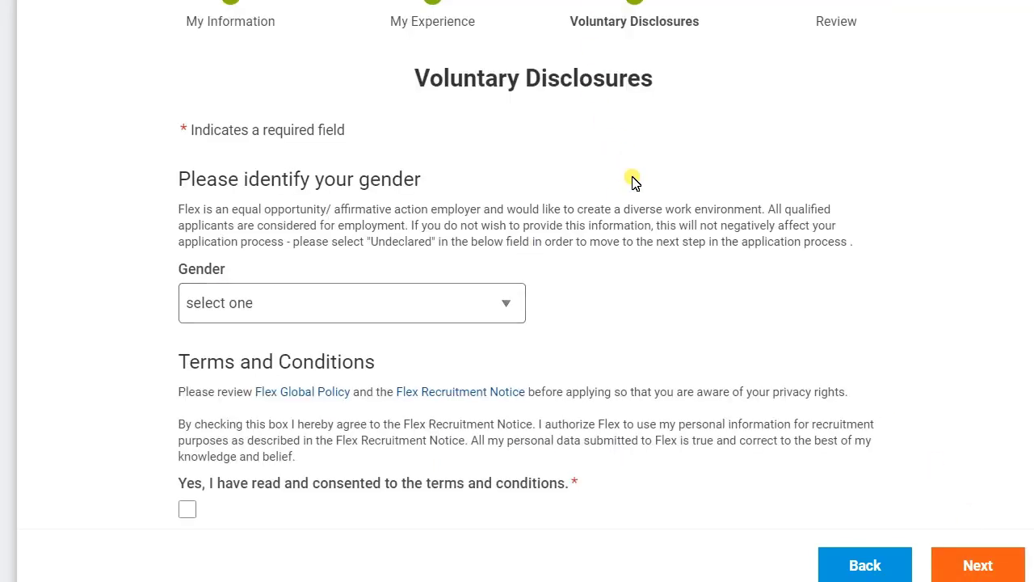
pyautogui.click(352, 302)
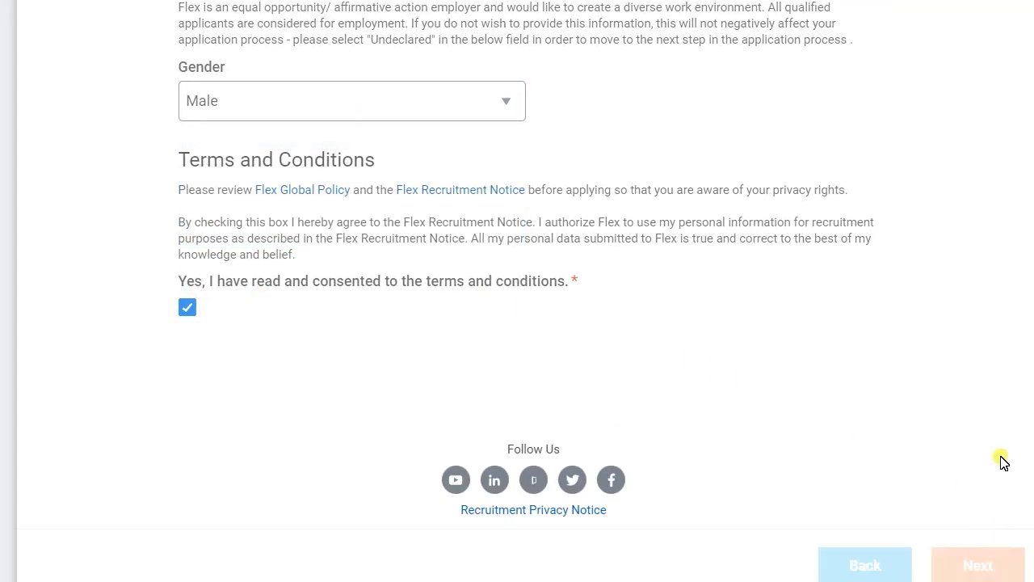
pyautogui.click(978, 565)
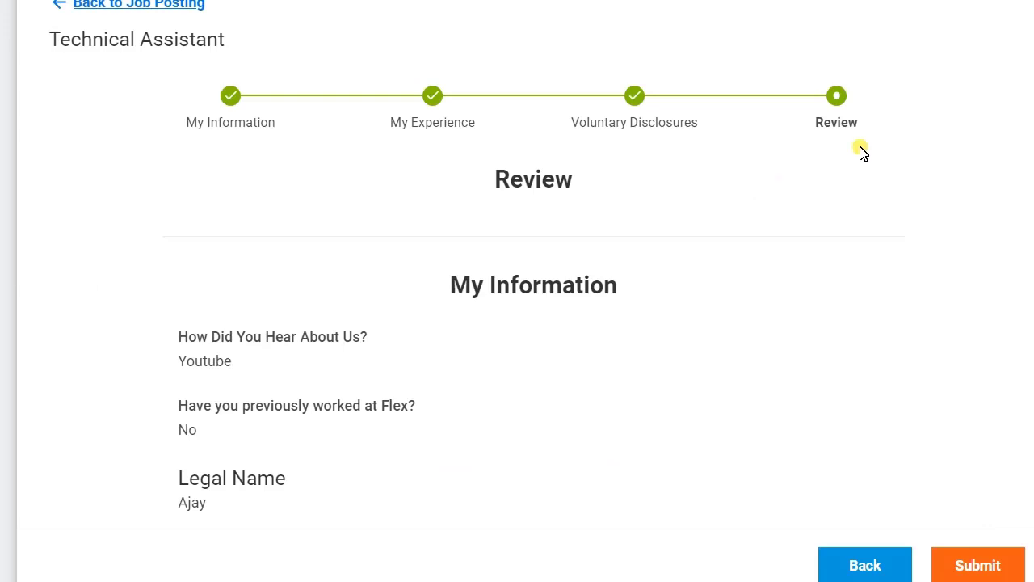
pyautogui.moveTo(889, 131)
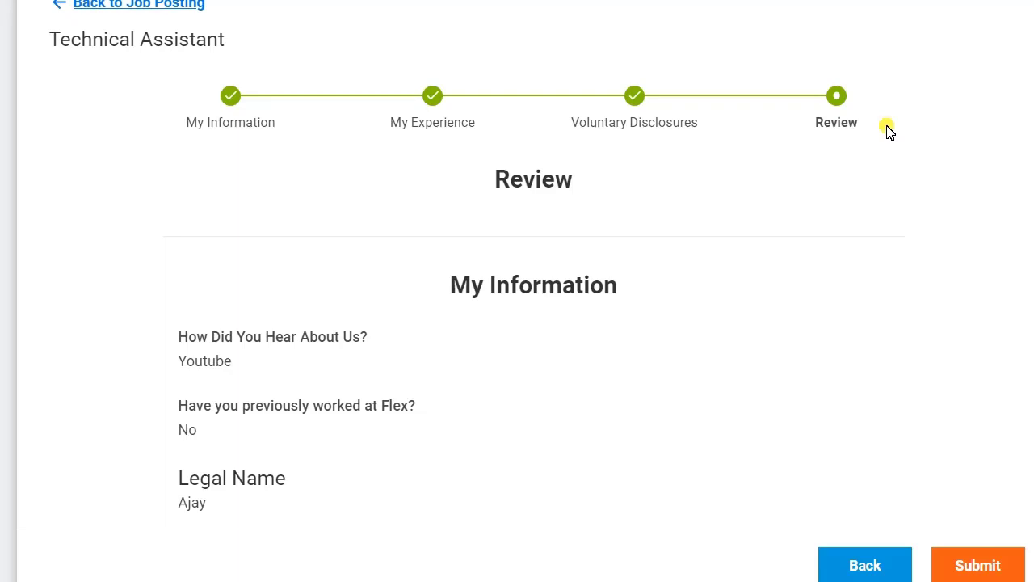
pyautogui.moveTo(705, 137)
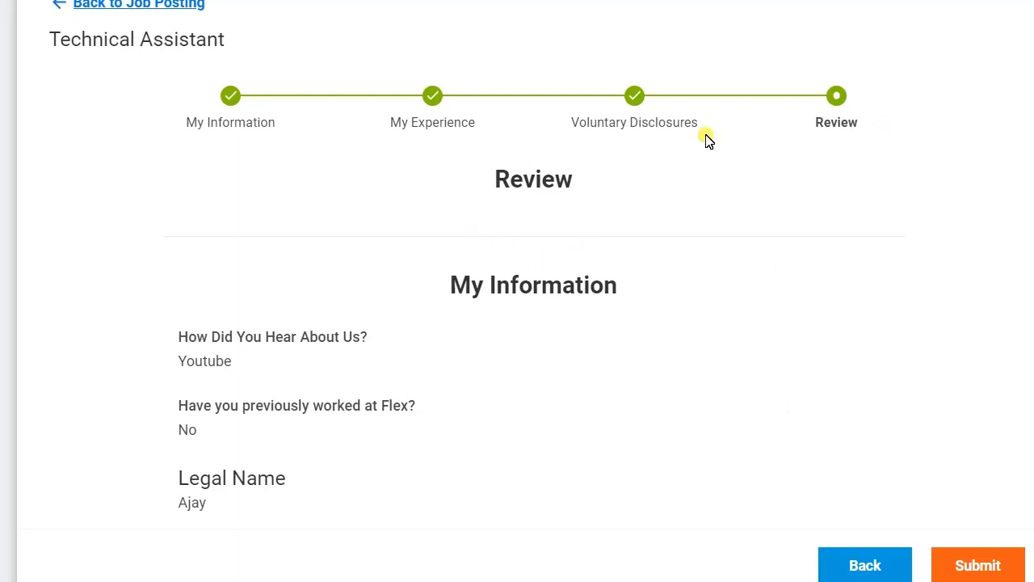